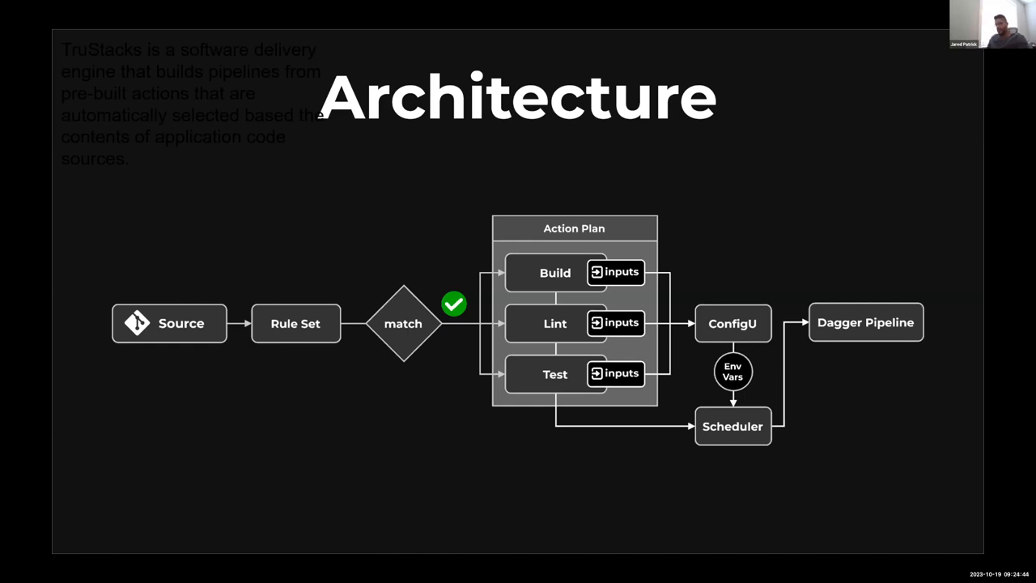
Step: Advance the presentation from the Architecture slide to the Demo slide
key(right)
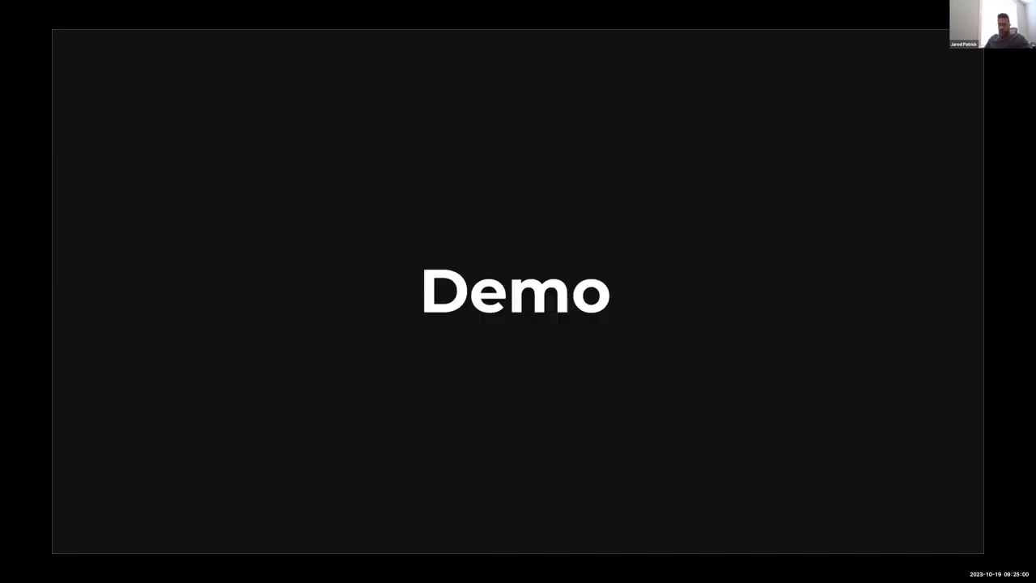
Step: List the excalidraw repo files and cat trustacks.plan to show its actions and inputs
text(ls)
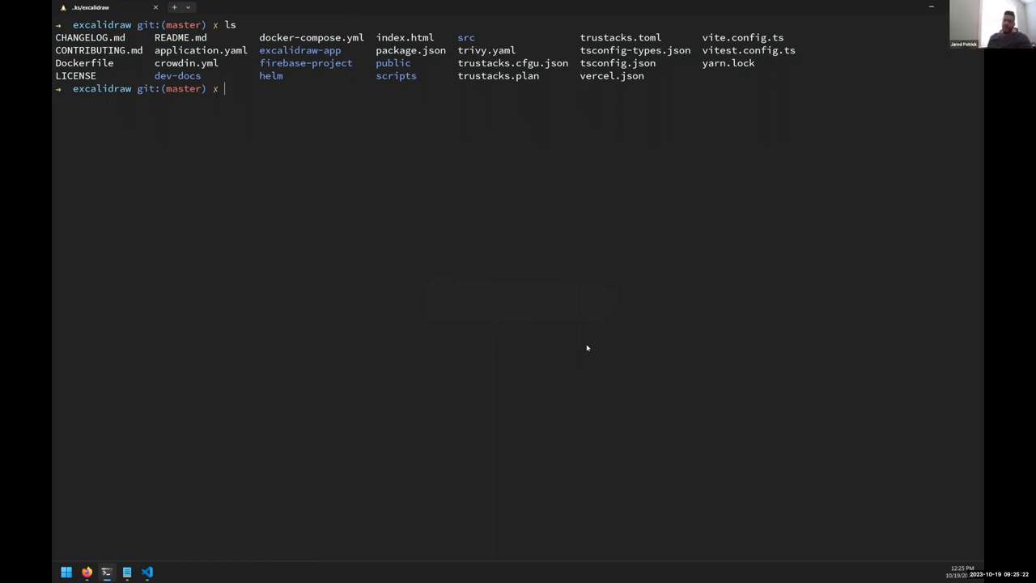
double_click(513, 63)
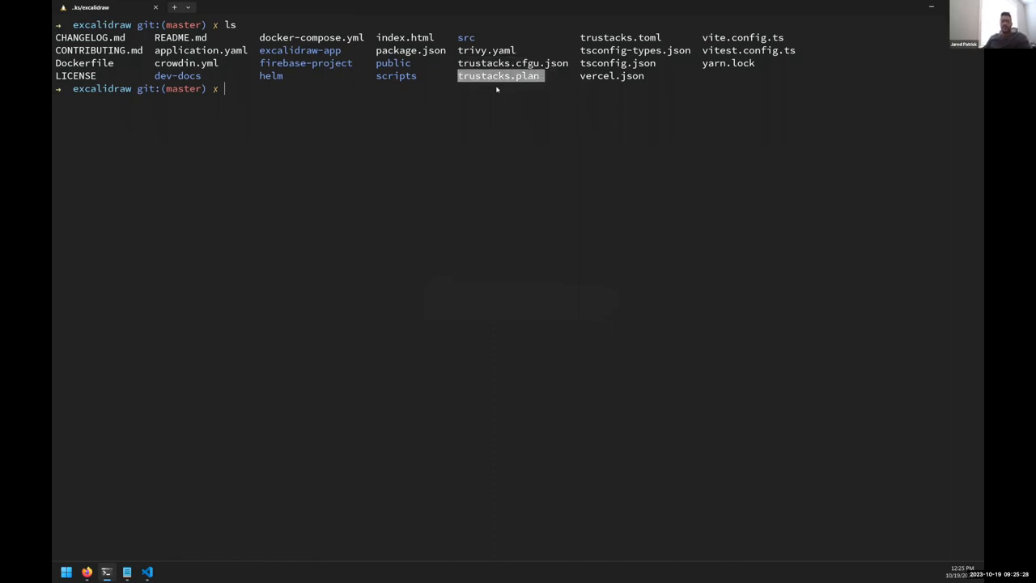
text(cat trustacks.plan)
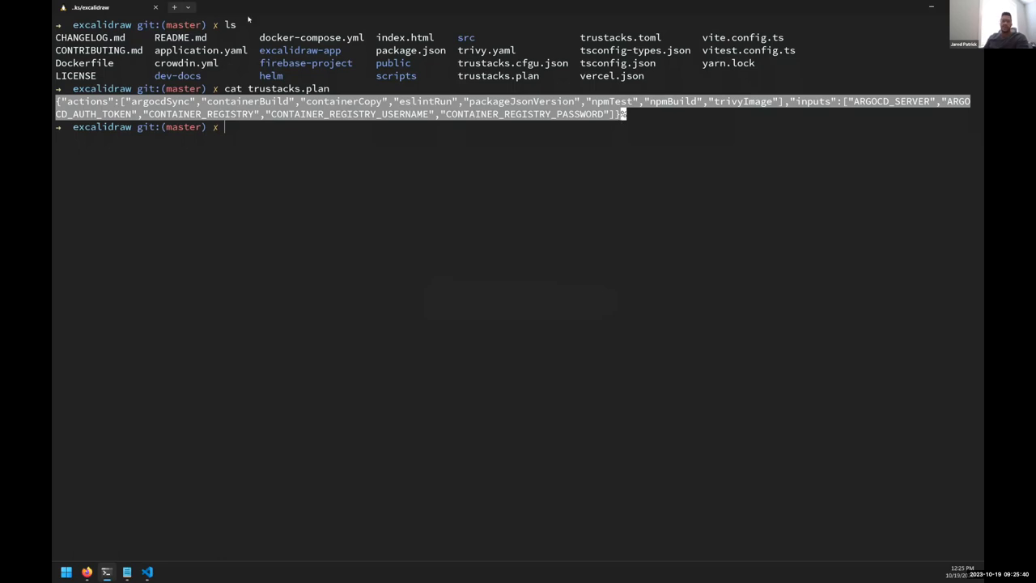
double_click(341, 100)
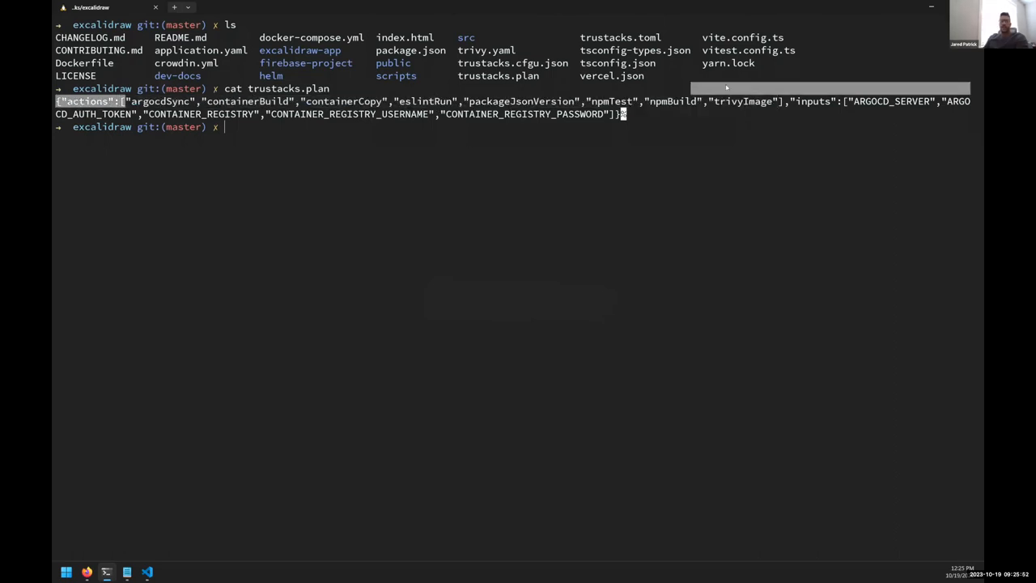
Step: Highlight a value in the printed trustacks.plan JSON output
double_click(871, 101)
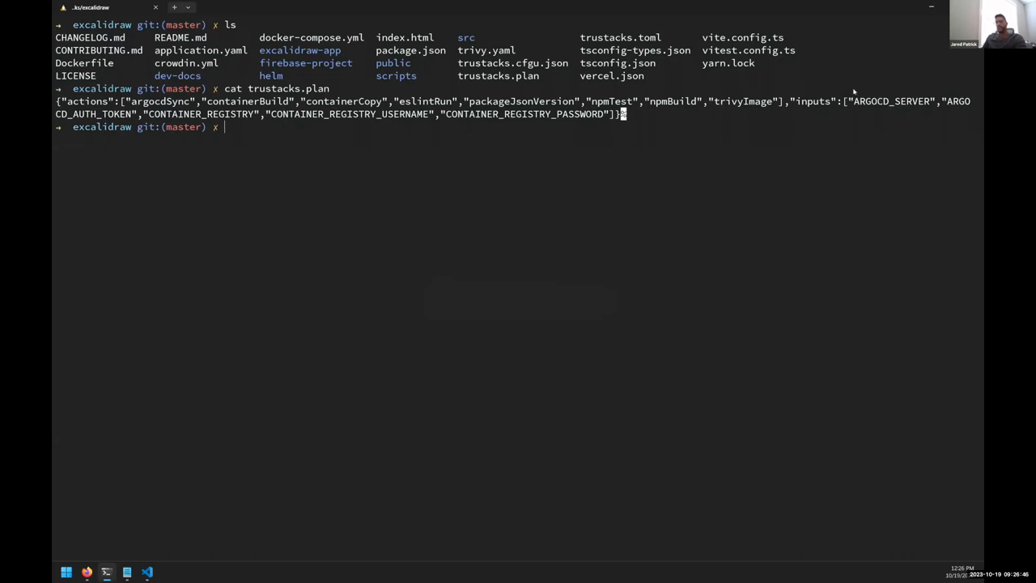
mouse_move(339, 113)
text(cat  trustacks.cfgu.json)
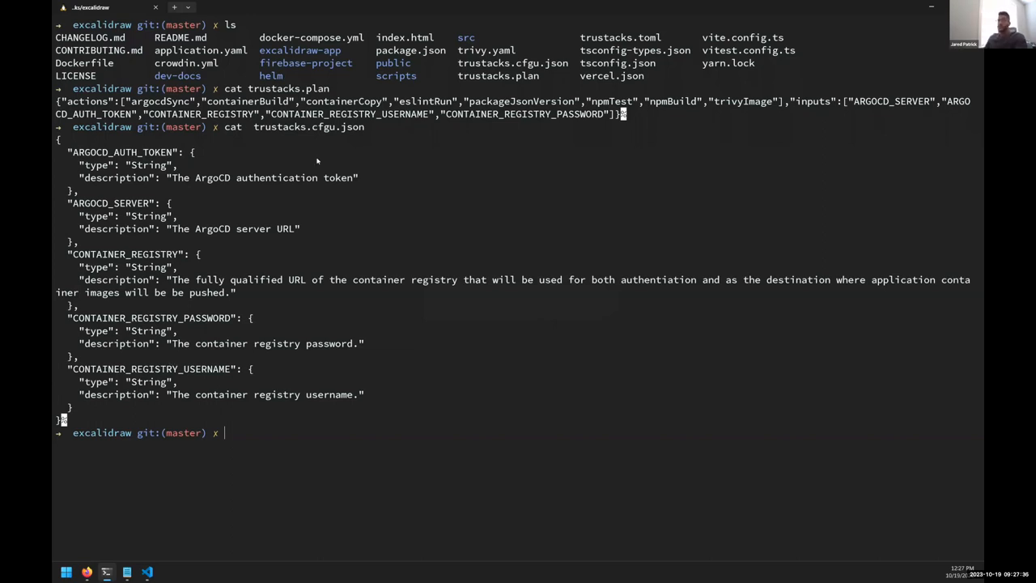
mouse_move(508, 244)
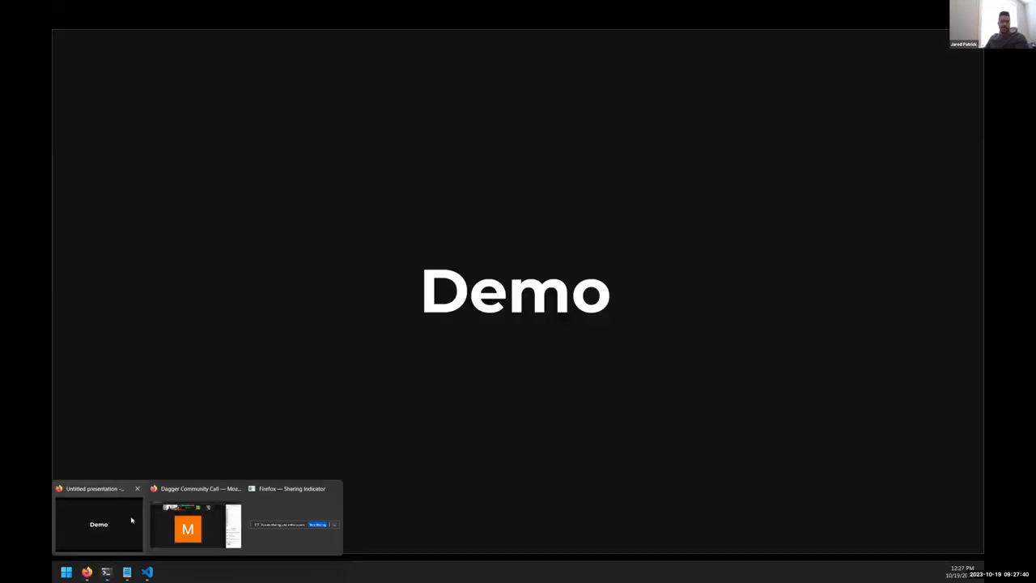
Step: Check Argo CD shows no applications and the excalidraw demo URL returns 404 Not Found
click(97, 524)
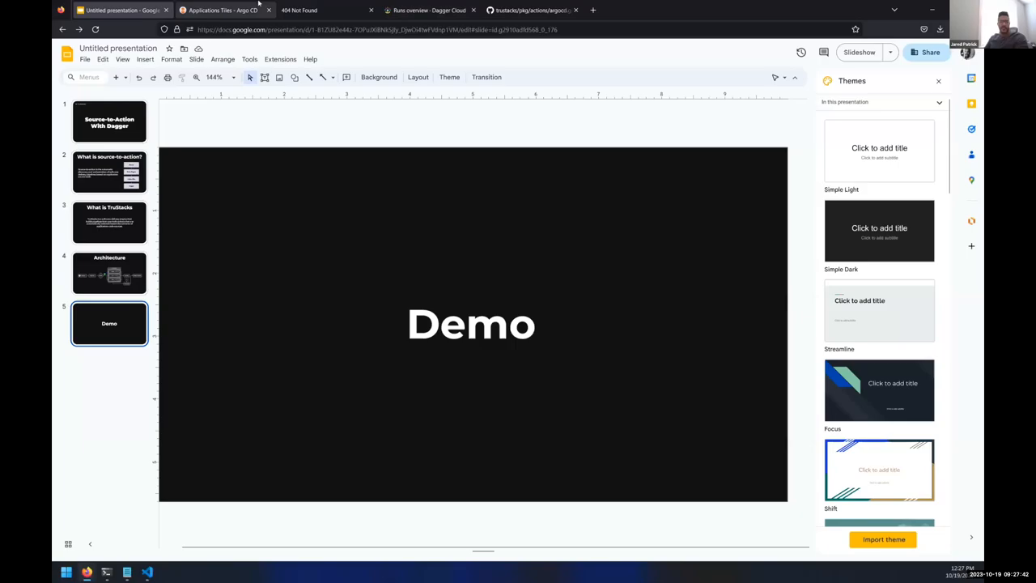
click(223, 10)
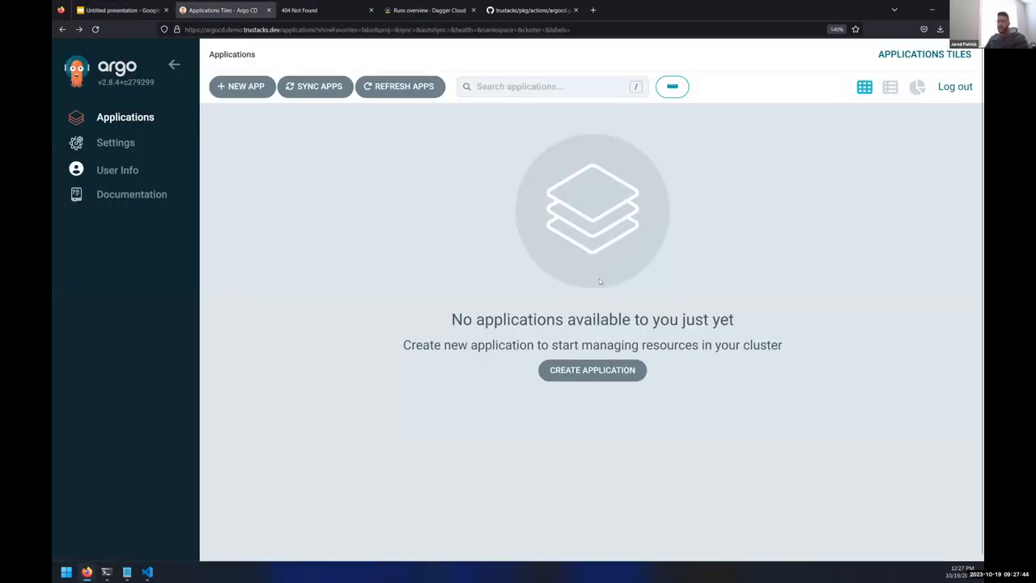
mouse_move(609, 282)
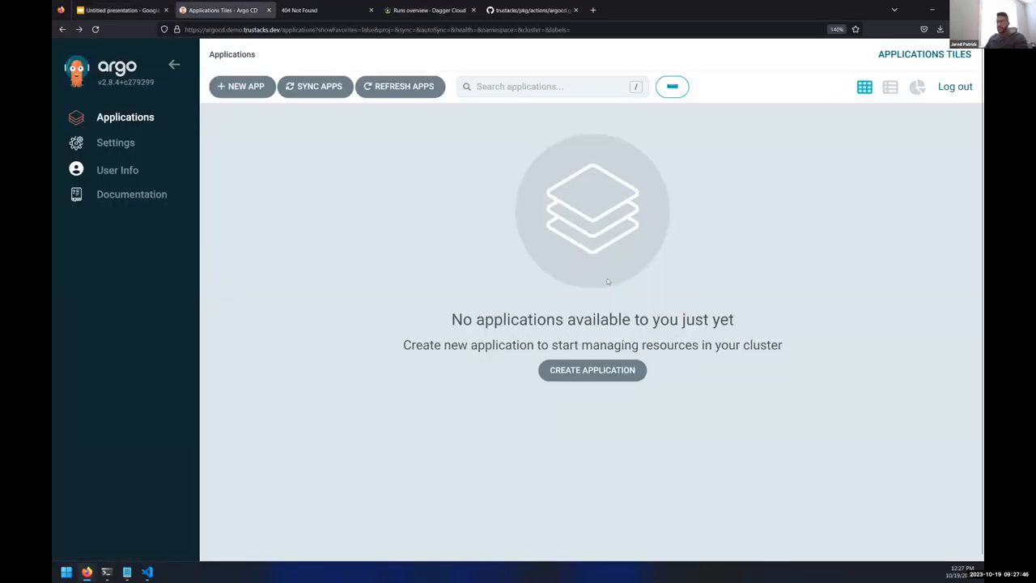
mouse_move(612, 259)
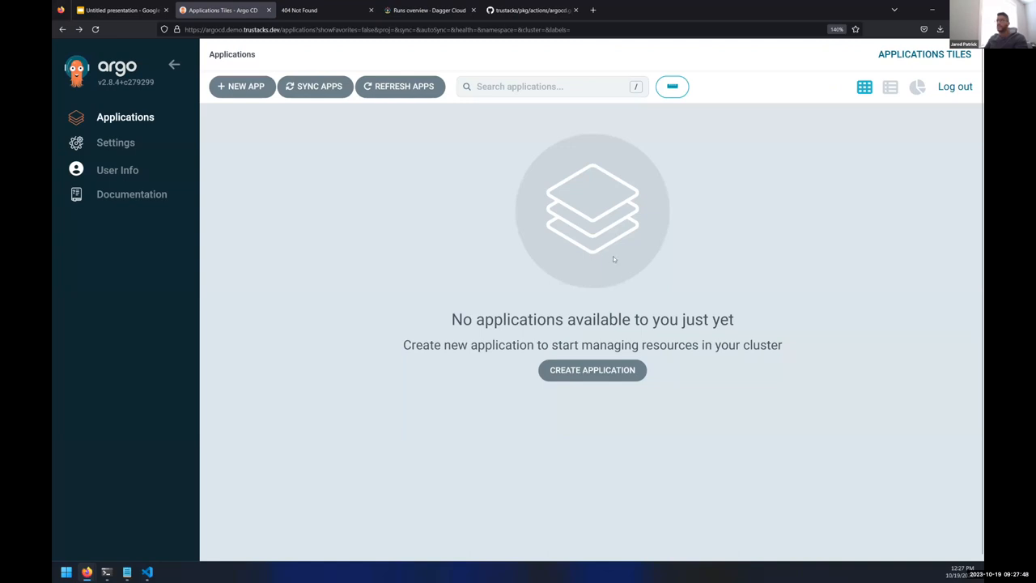
click(324, 10)
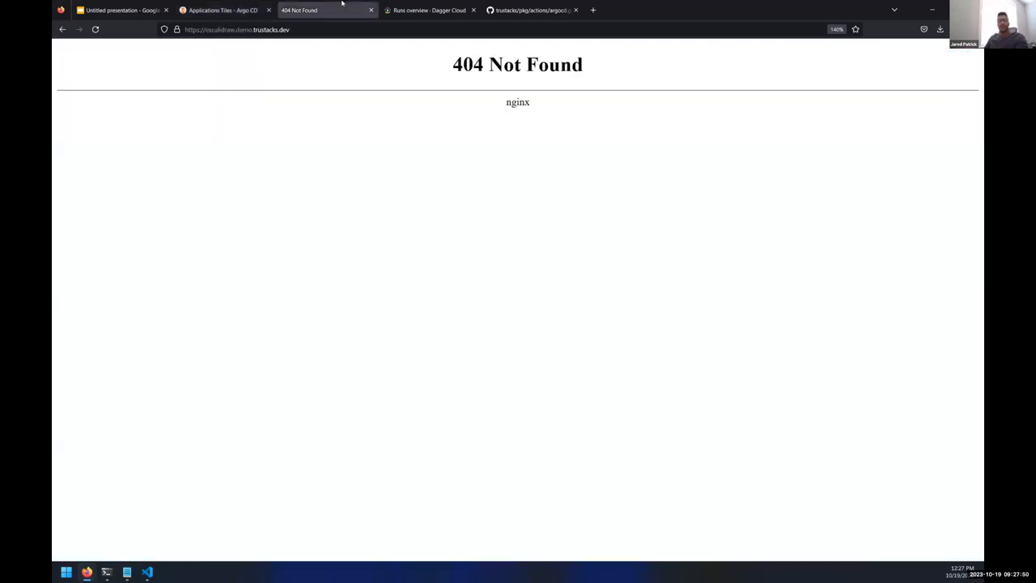
click(234, 30)
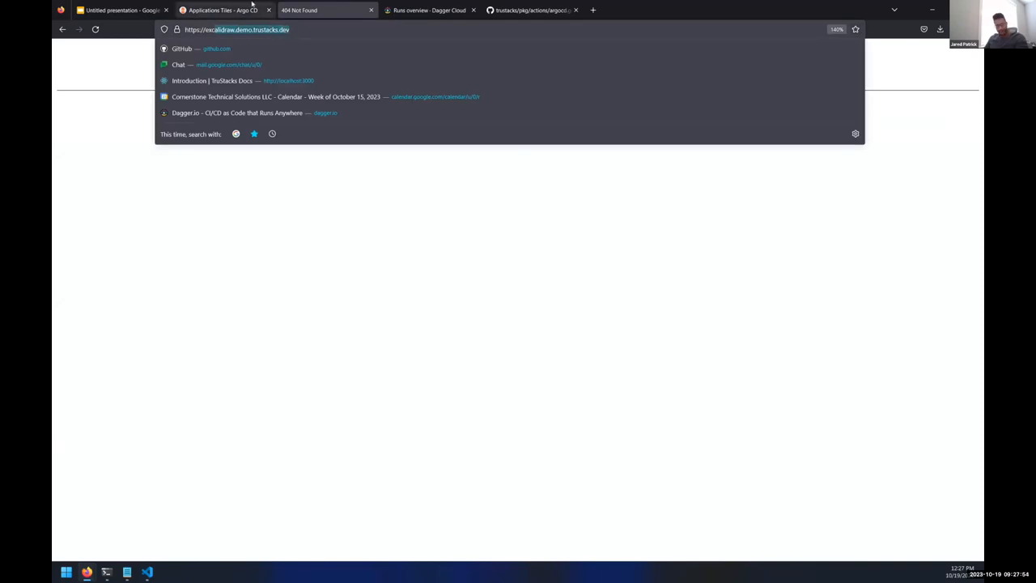
mouse_move(107, 572)
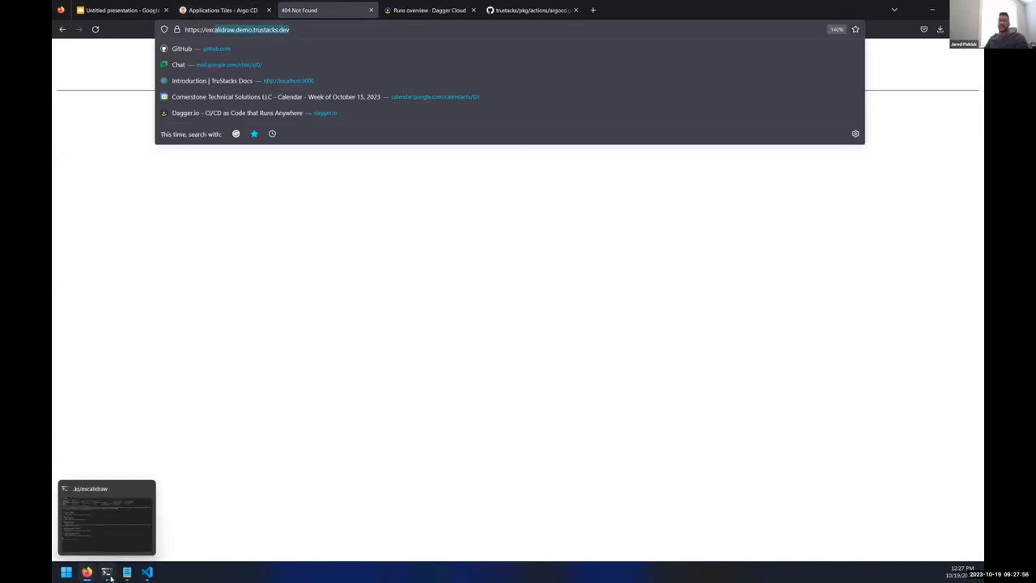
Step: Show tsctl's command help and tsctl explain trustacks.plan, then start typing tsctl run
click(107, 518)
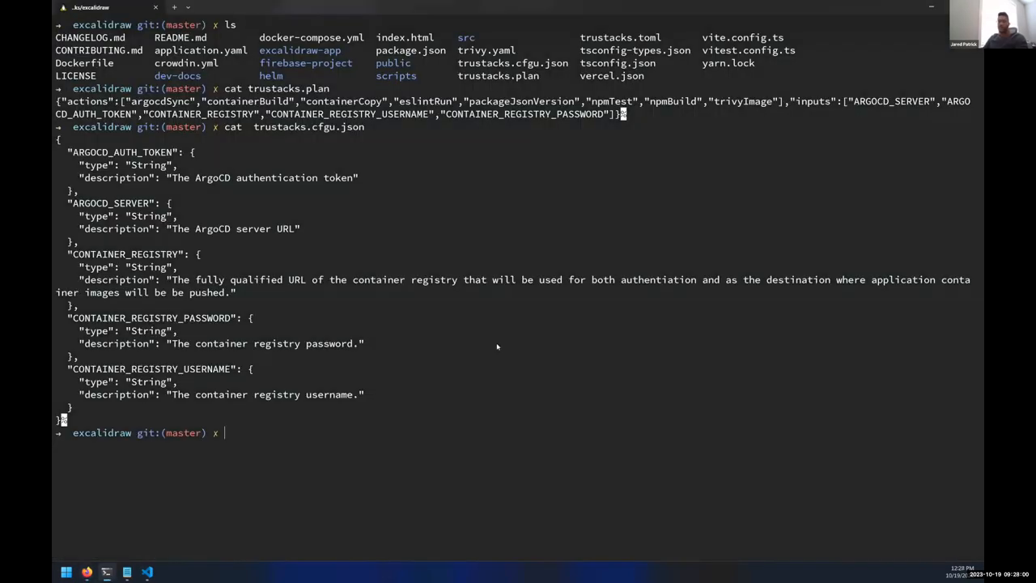
text(tsctl)
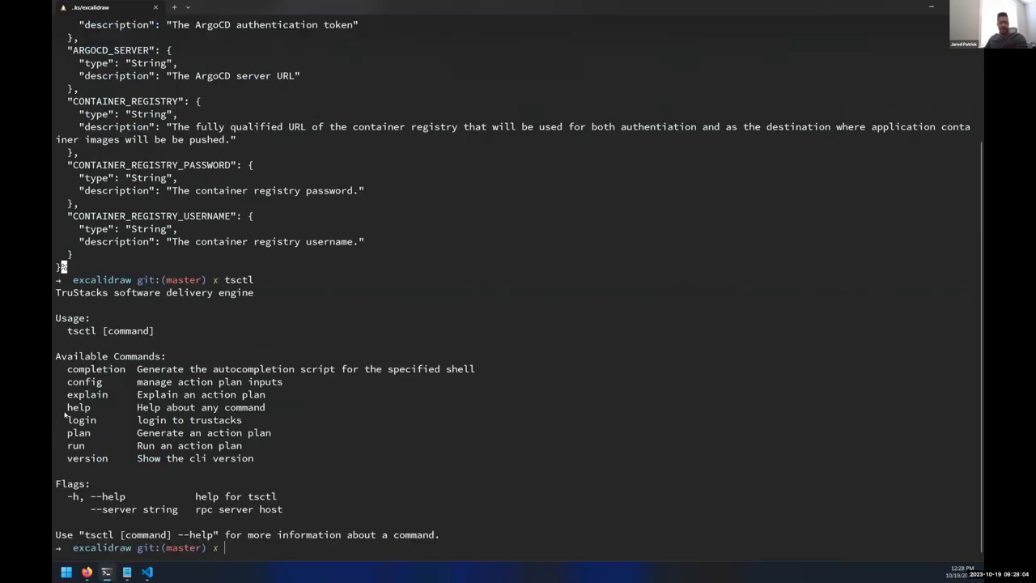
text(tst)
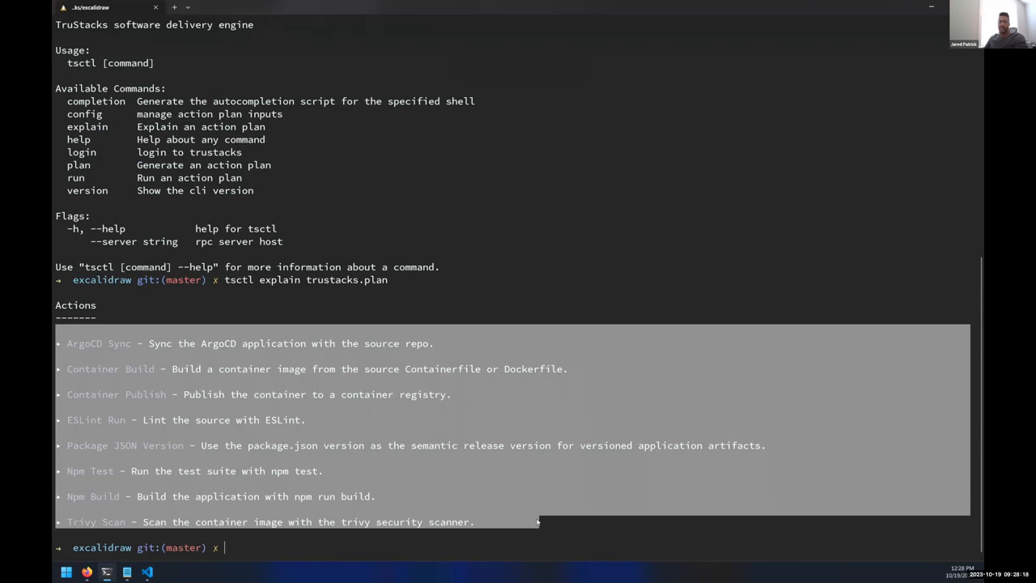
text(tsctl run)
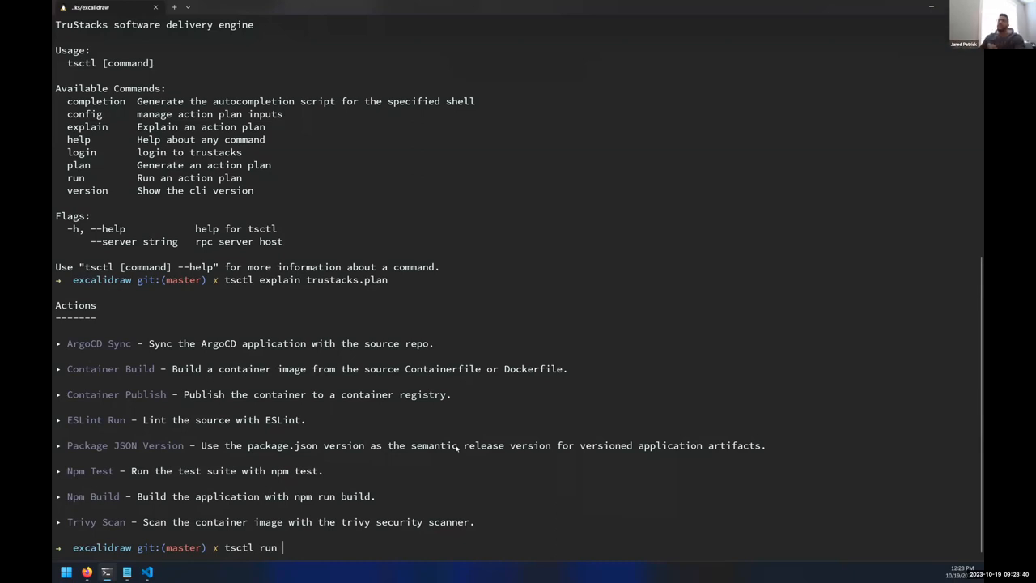
mouse_move(457, 453)
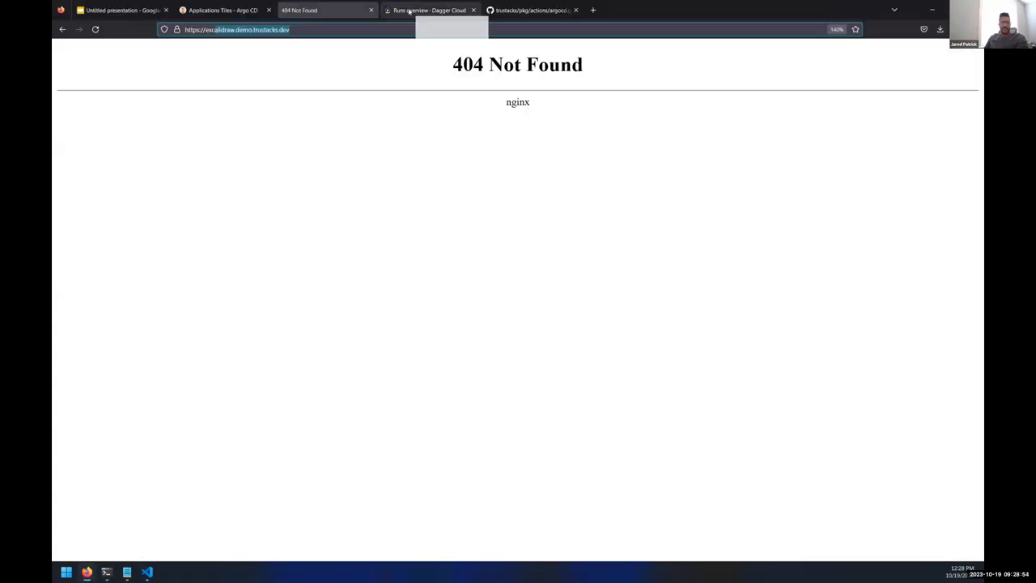
Step: Watch the tsctl run log queue actions and view the pipeline run in Dagger Cloud
click(429, 10)
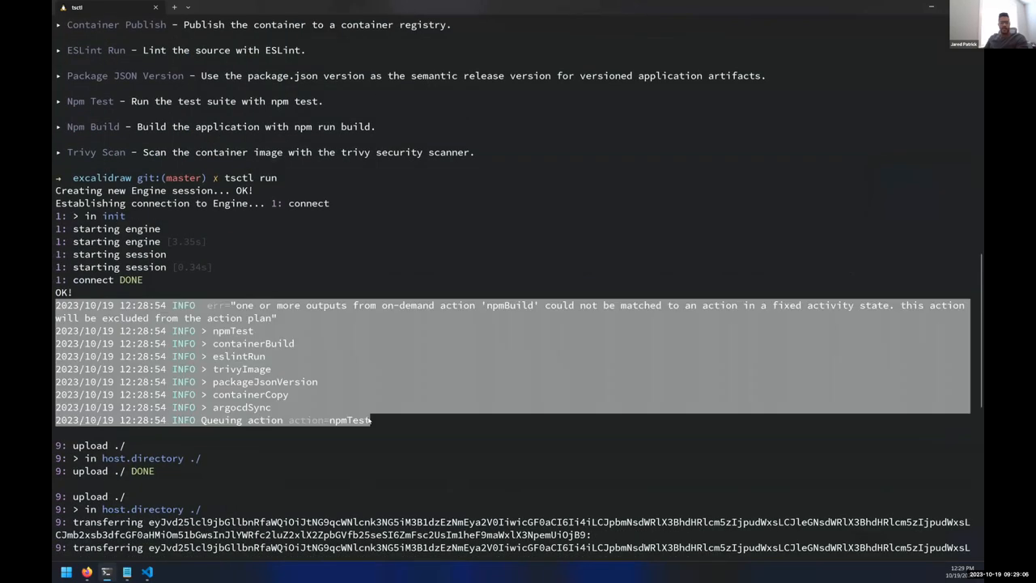
scroll(down, 3)
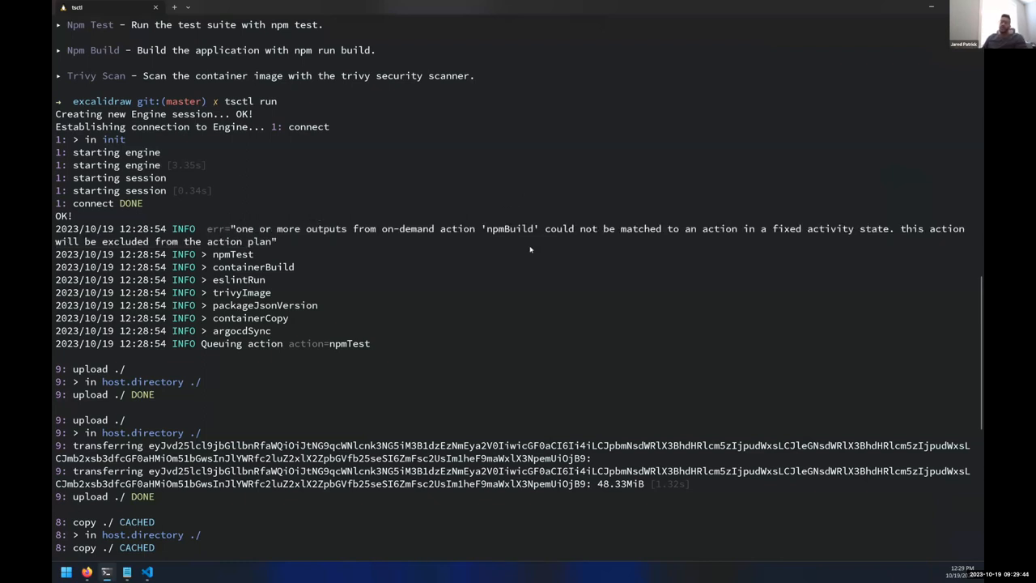
drag(715, 228, 887, 228)
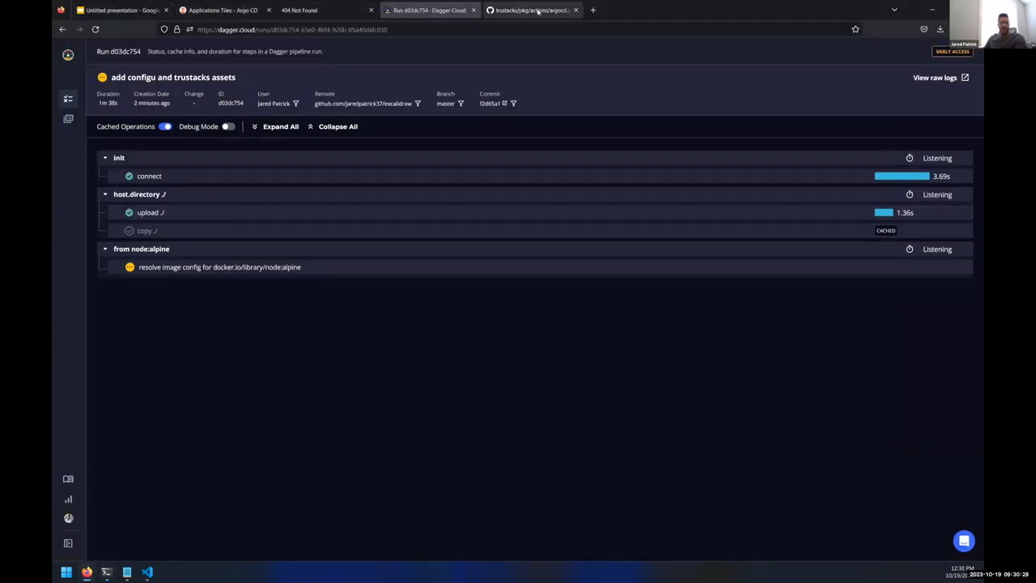
Step: Browse the trustacks pkg/actions folder on GitHub and read the golang.go golangTest action source
click(531, 9)
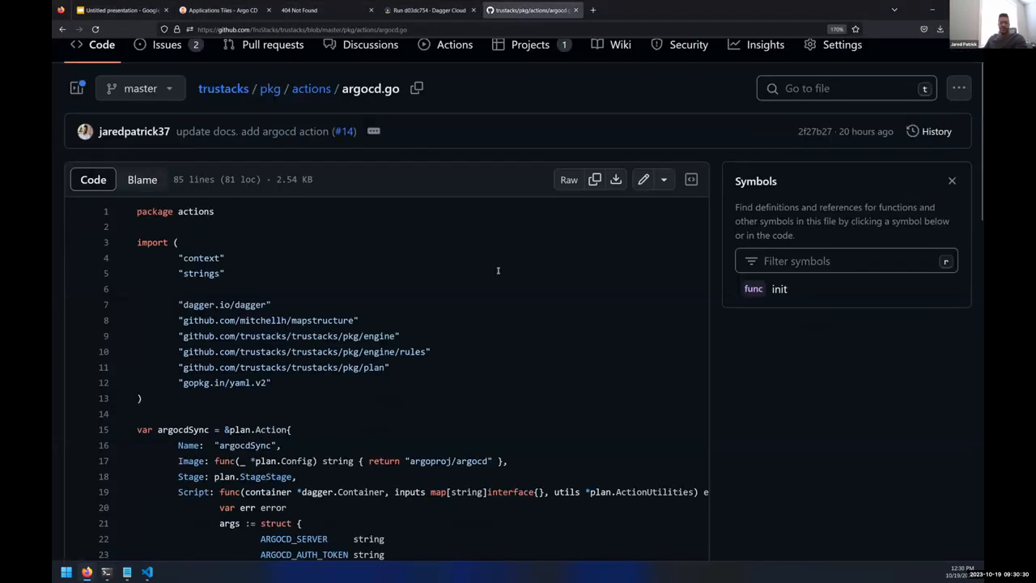
scroll(down, 3)
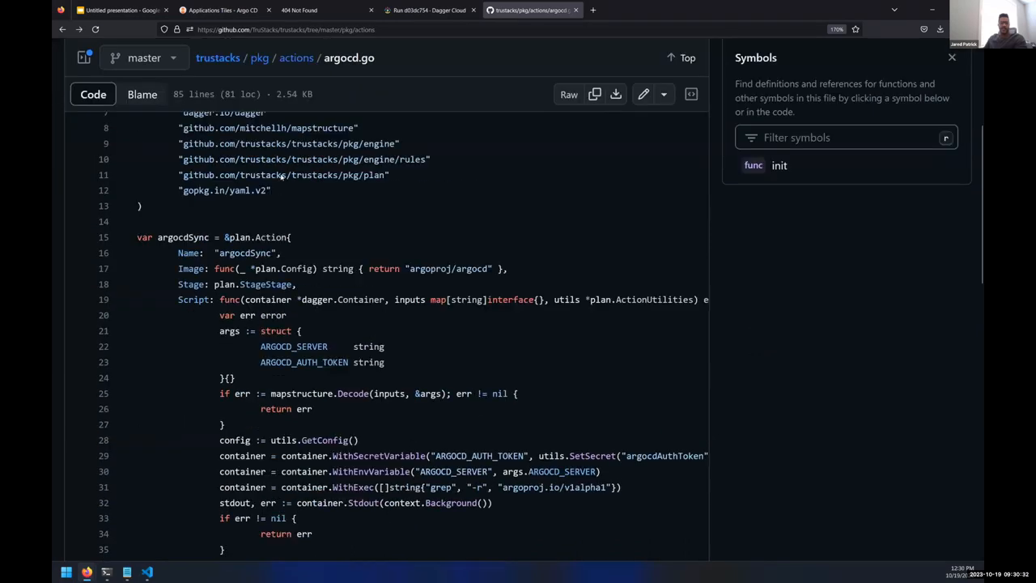
click(297, 58)
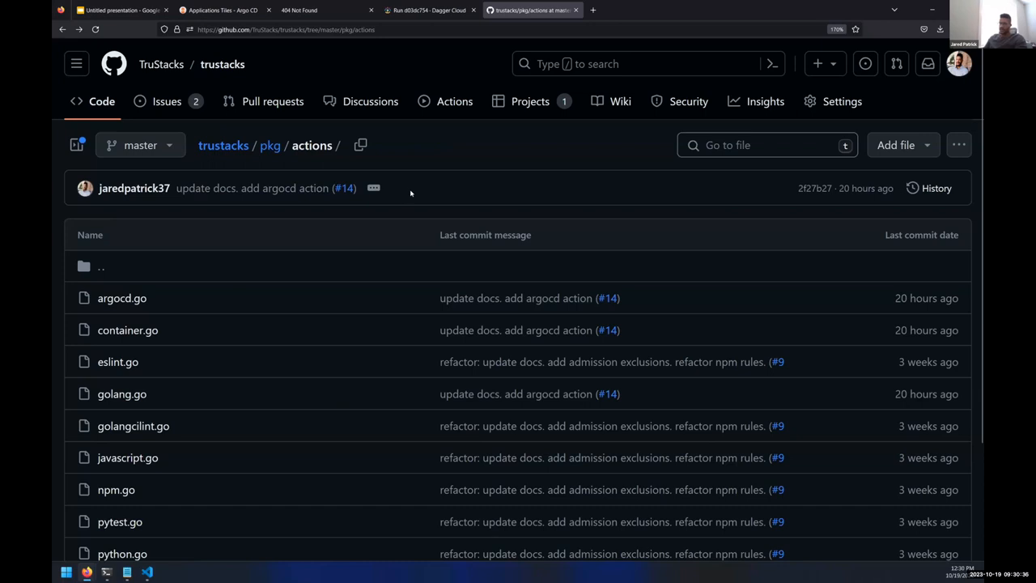
scroll(down, 3)
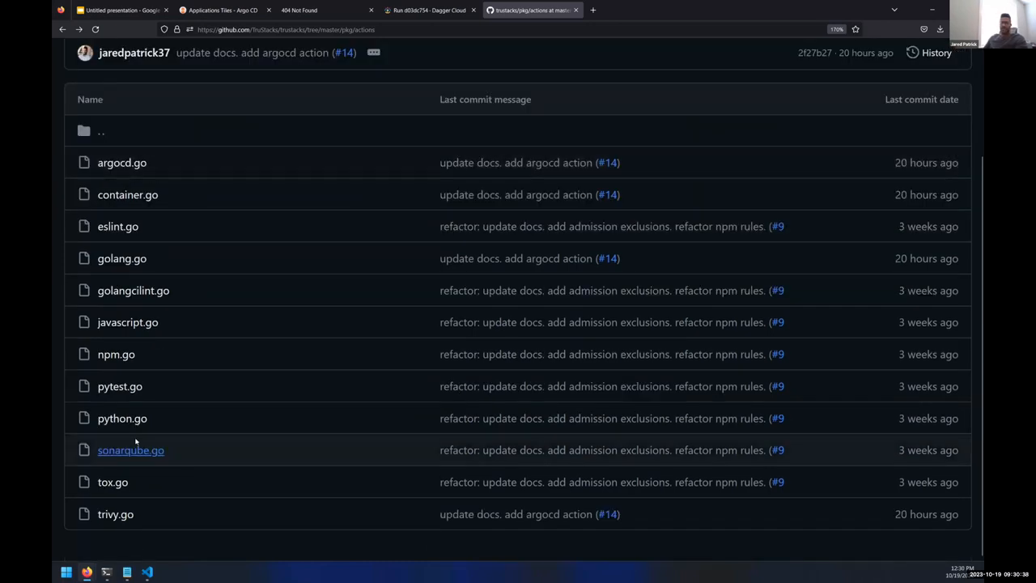
mouse_move(136, 316)
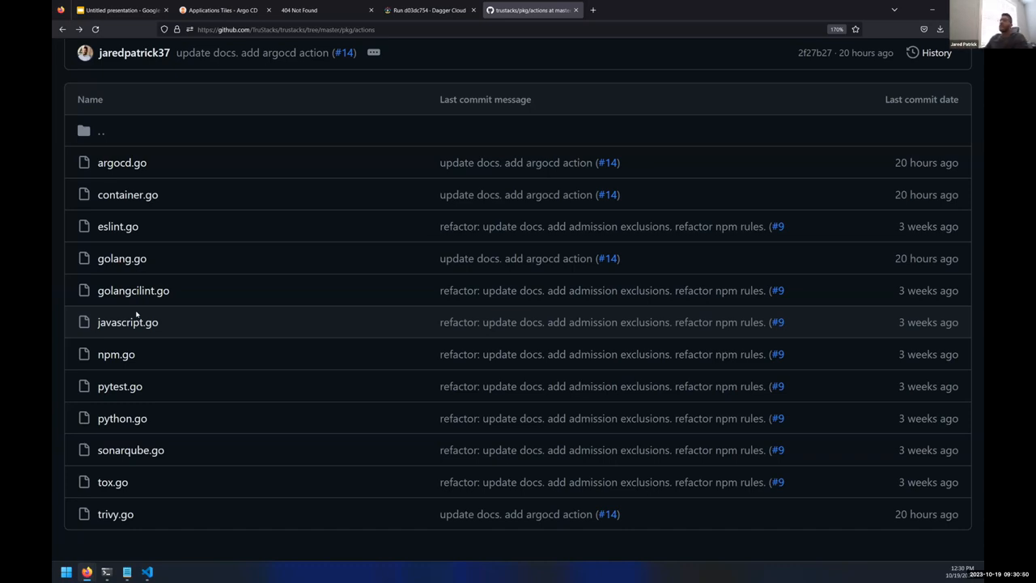
mouse_move(122, 259)
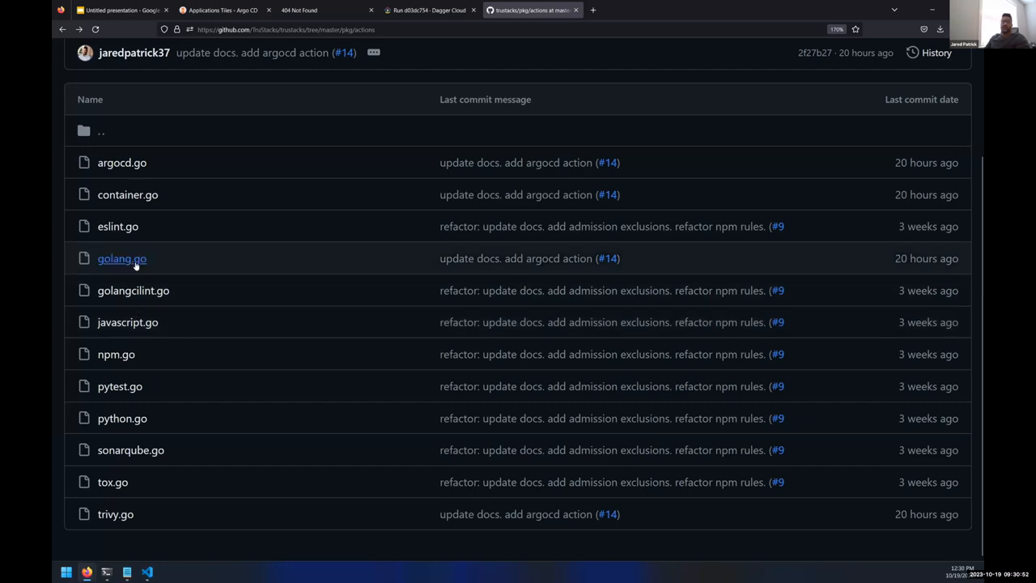
click(121, 259)
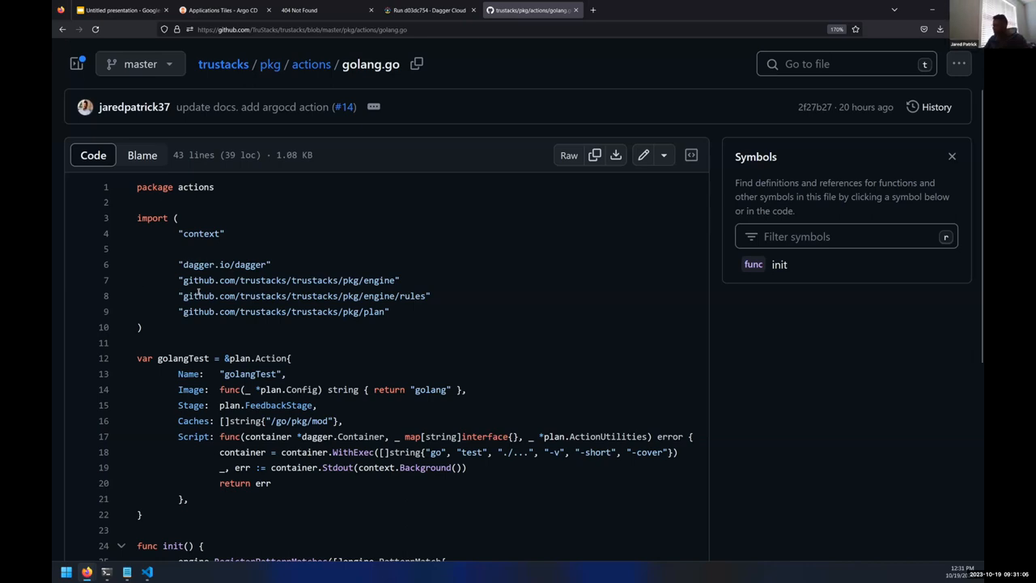
scroll(down, 3)
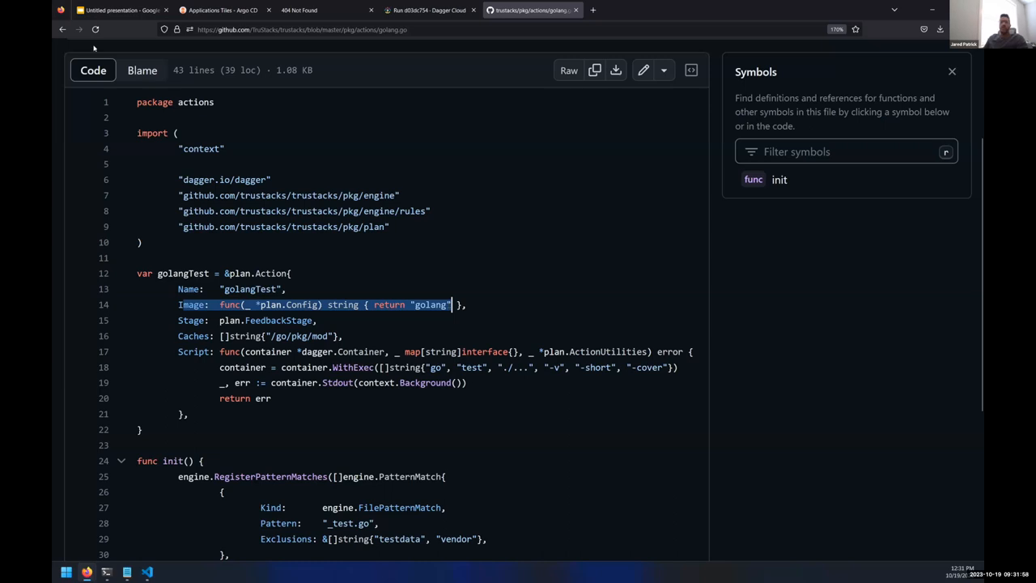
click(218, 10)
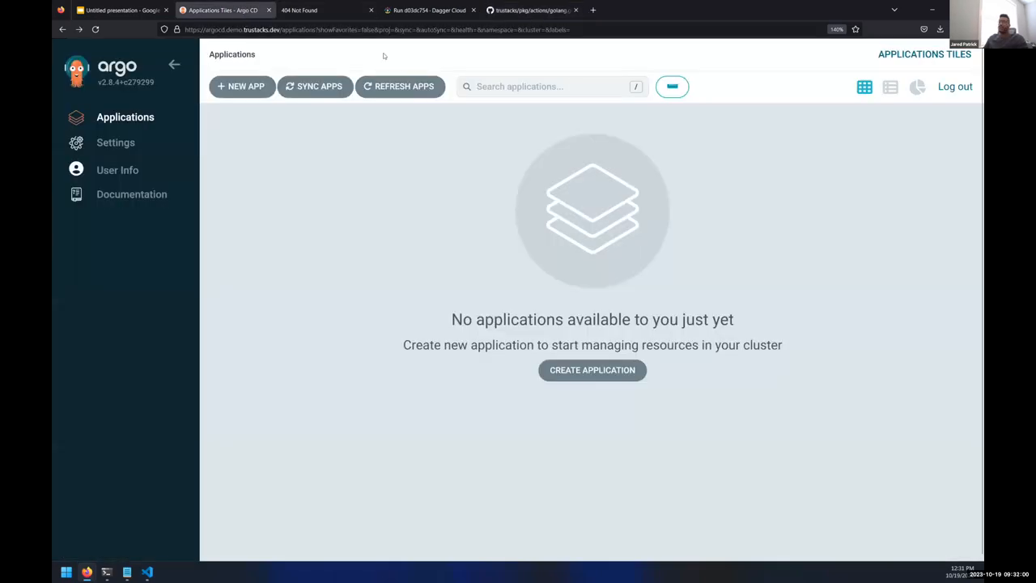
click(429, 10)
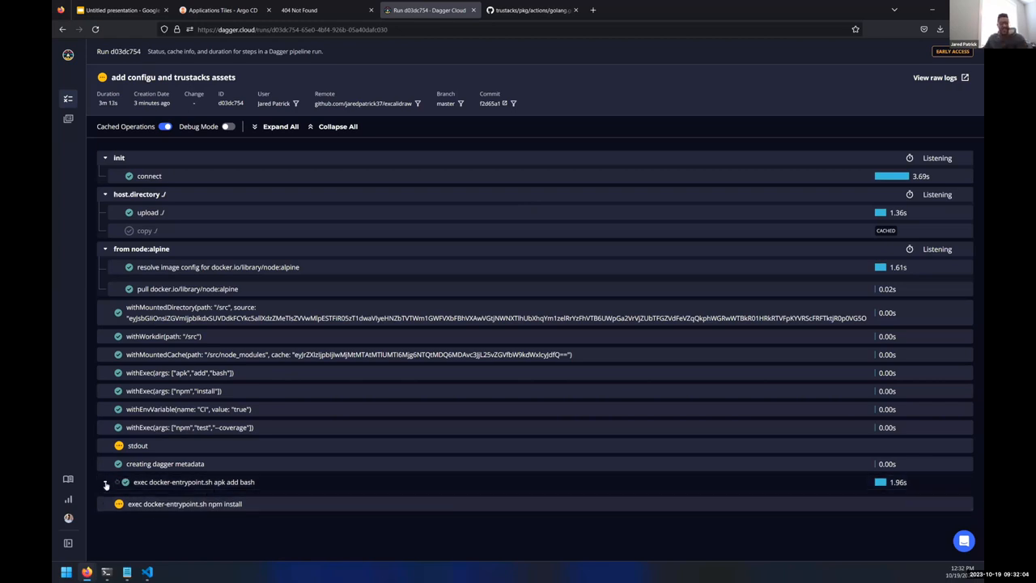
click(531, 10)
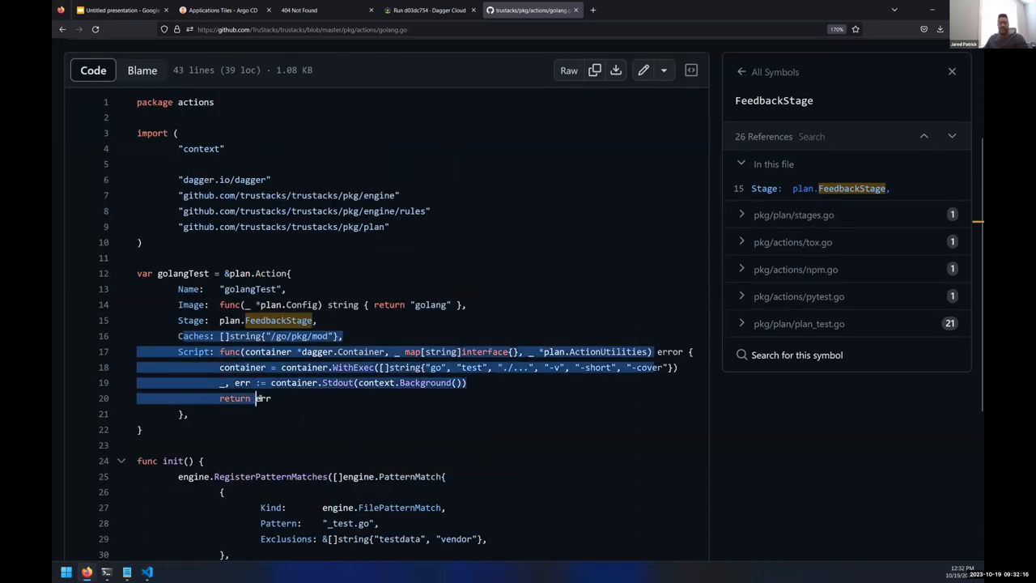
Step: From golang.go's init, look up RegisterAdmissionResolver and the Fact type in the Symbols pane
scroll(down, 3)
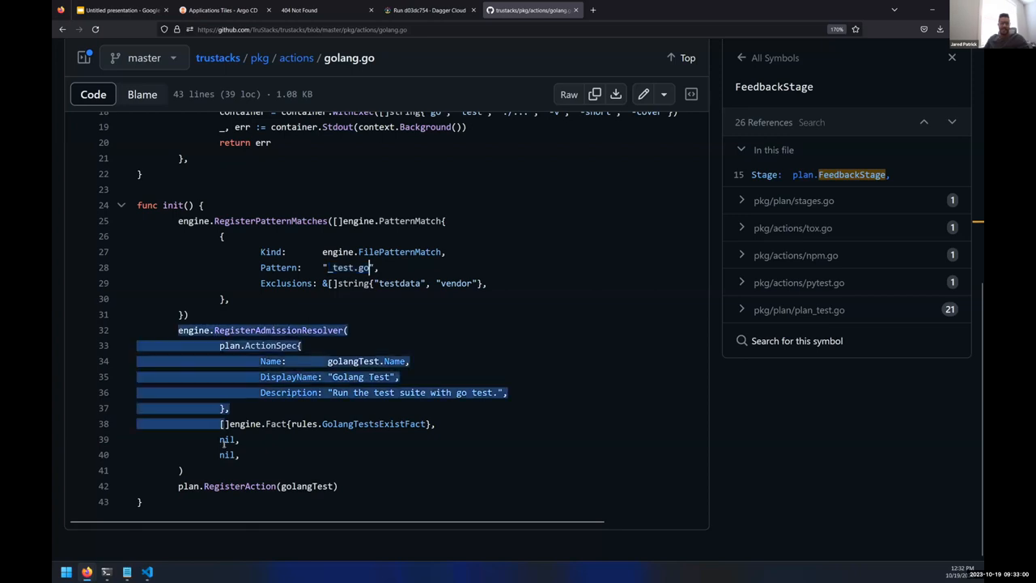
click(226, 453)
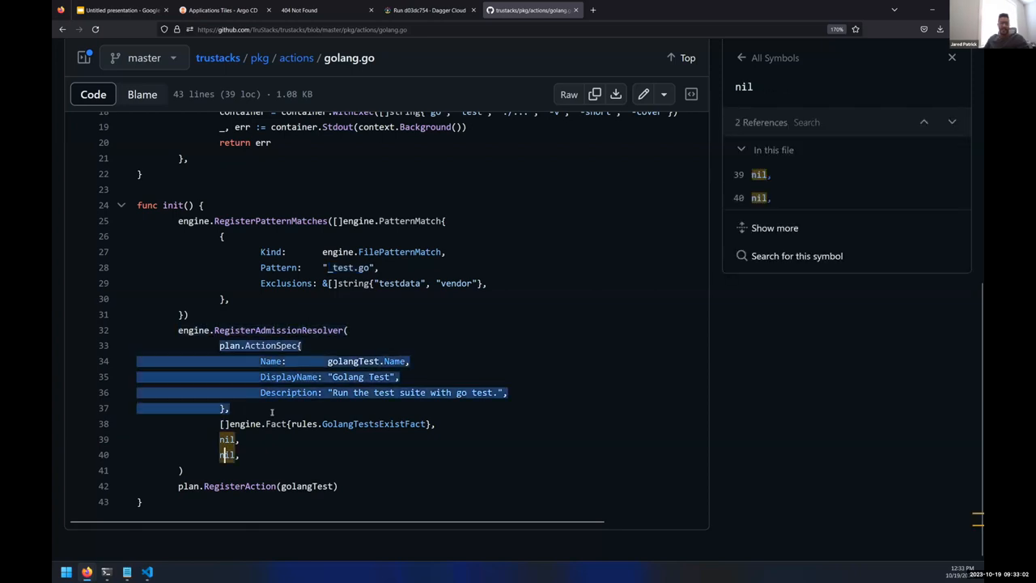
click(279, 330)
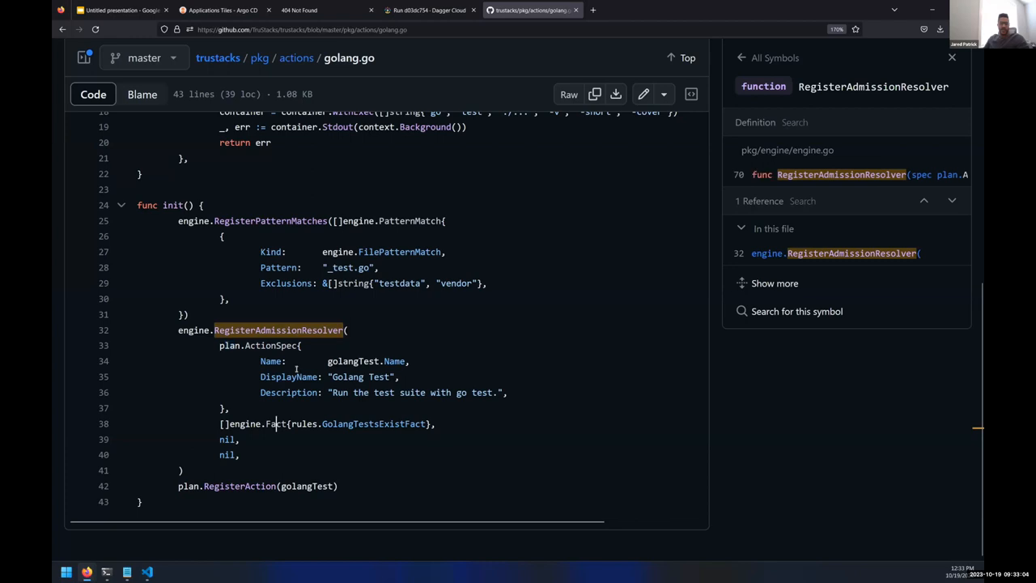
click(275, 424)
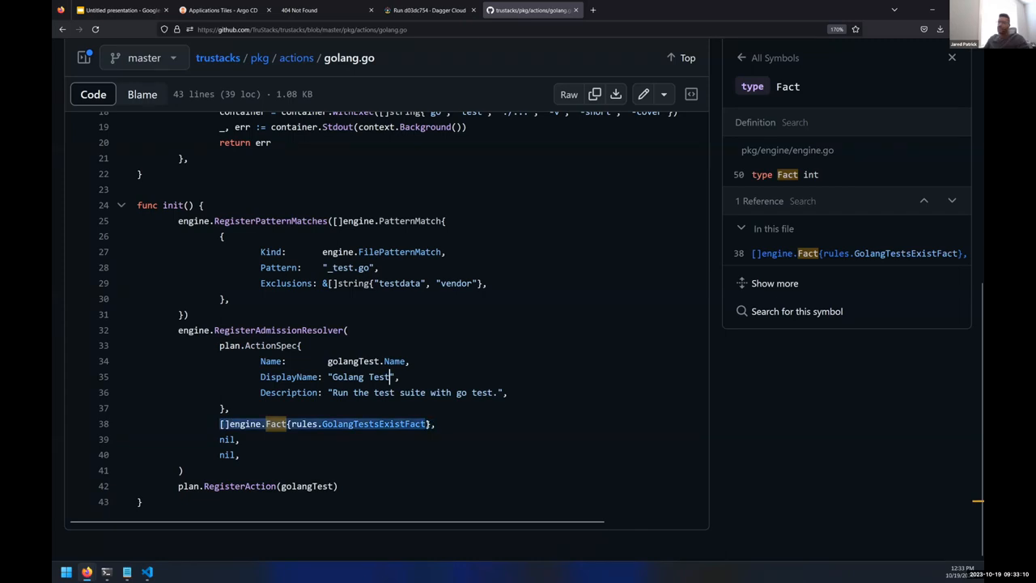
click(223, 10)
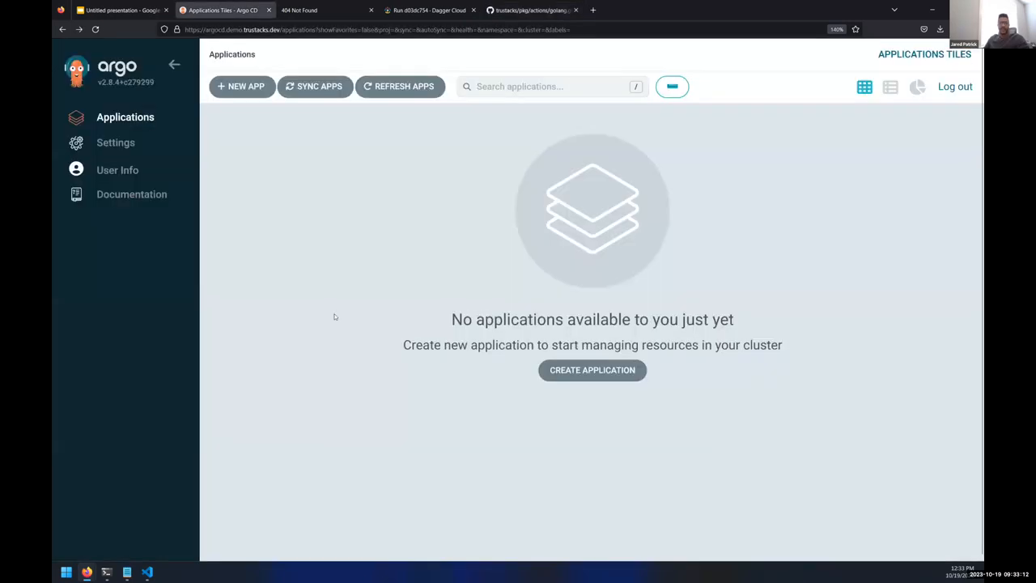
click(429, 10)
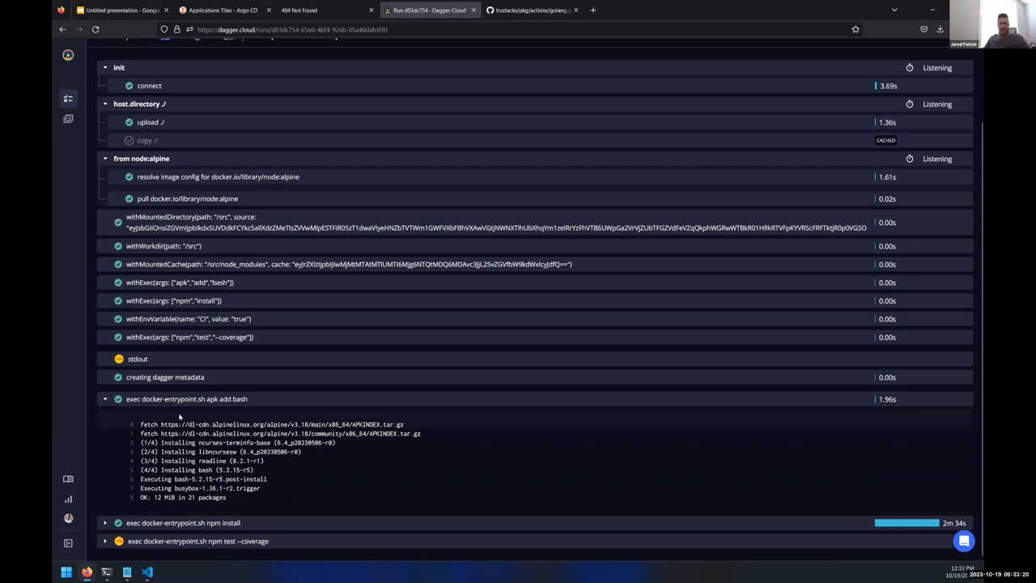
scroll(down, 3)
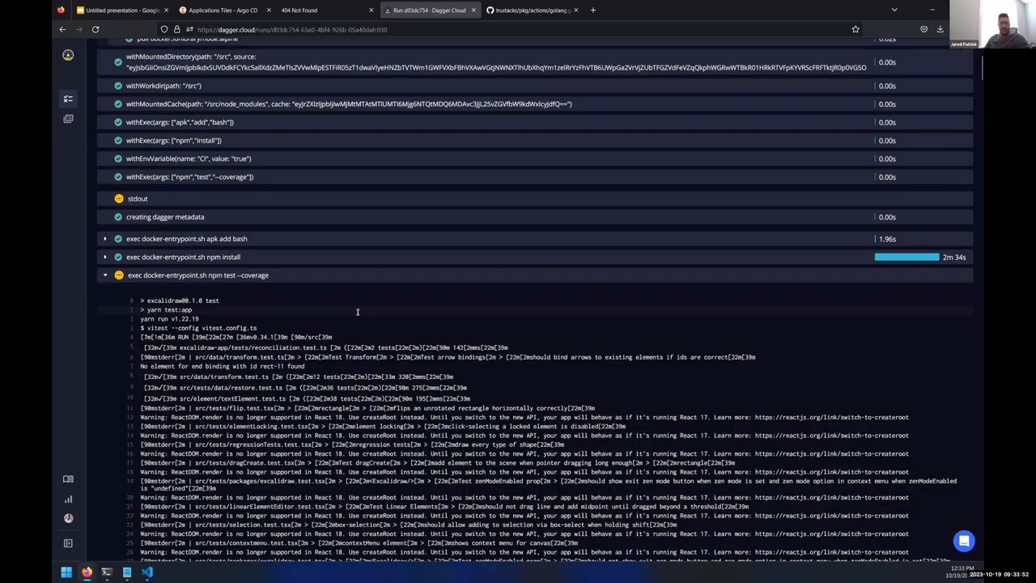
click(531, 10)
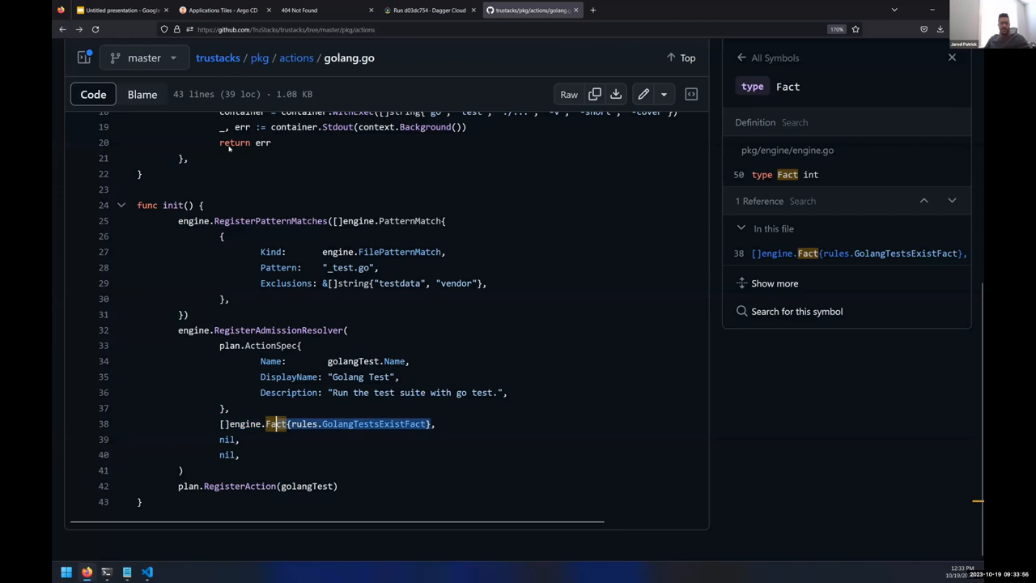
Step: Read pkg/engine/rules/golang.go with goModExistsRule and golangTestsExistRule, then return to the rules listing
click(297, 58)
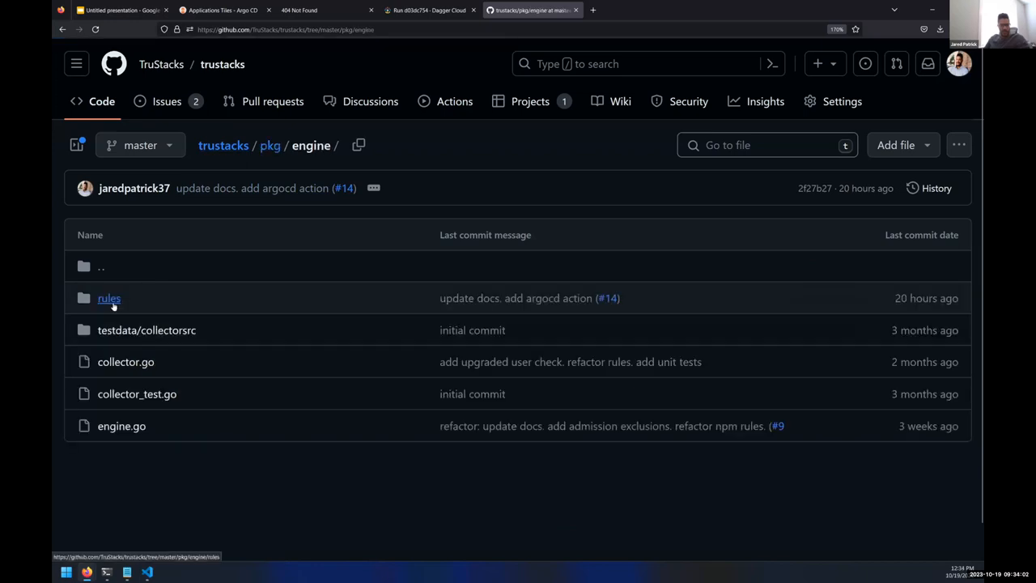
click(108, 298)
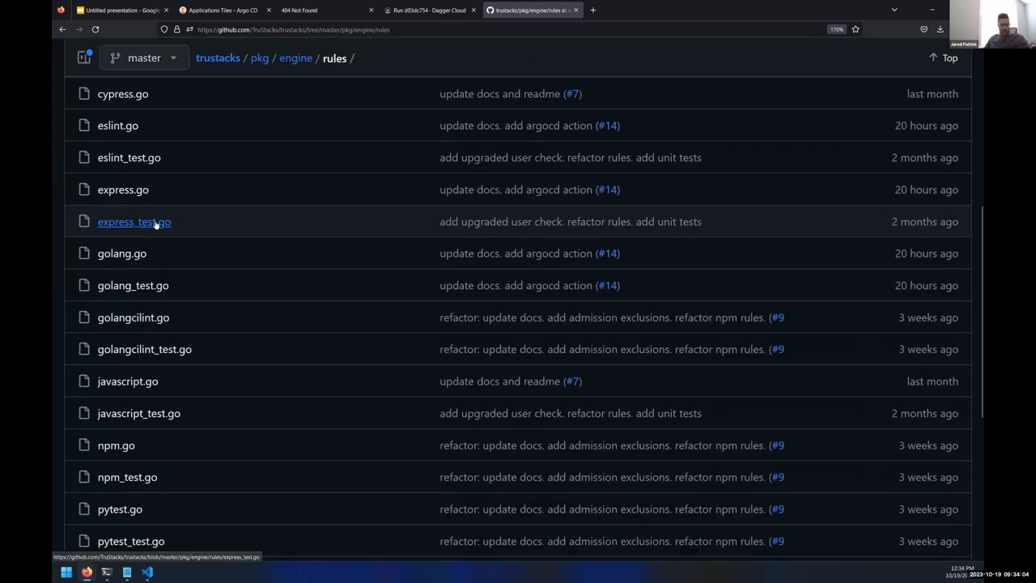
click(121, 253)
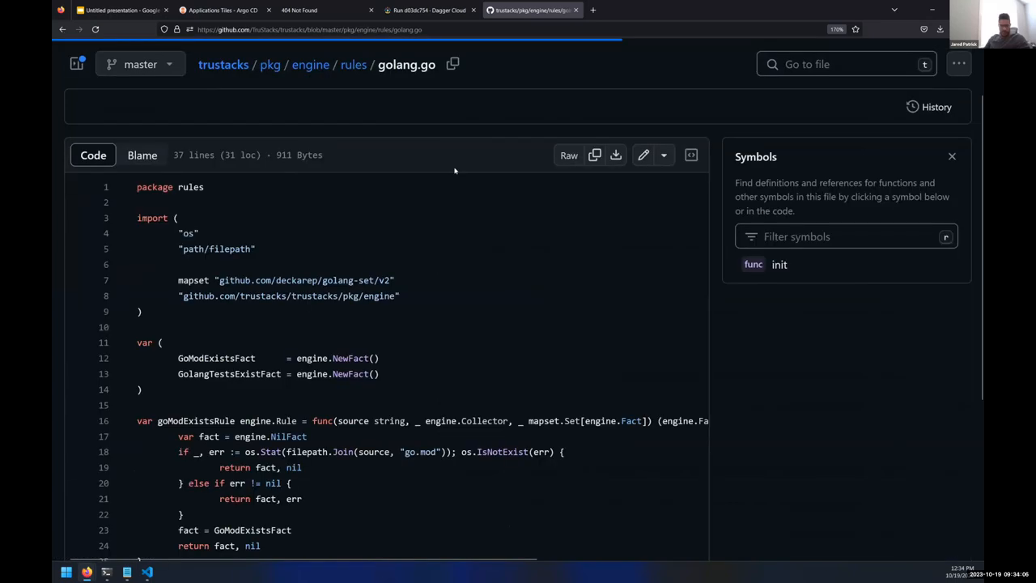
scroll(down, 3)
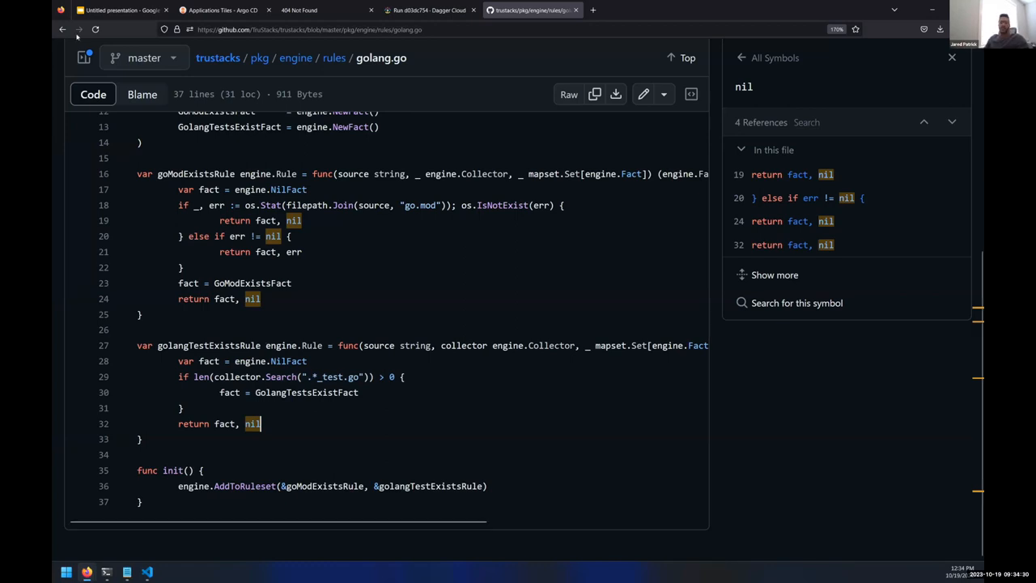
click(63, 29)
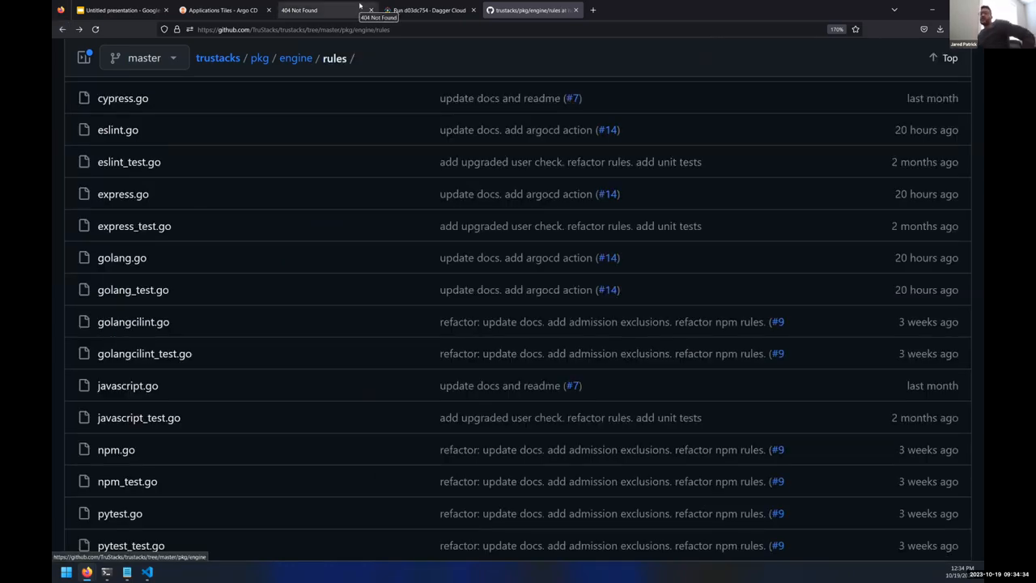
Step: Confirm the demo site still returns 404 and view the new Dagger Cloud run executing npm install
click(315, 10)
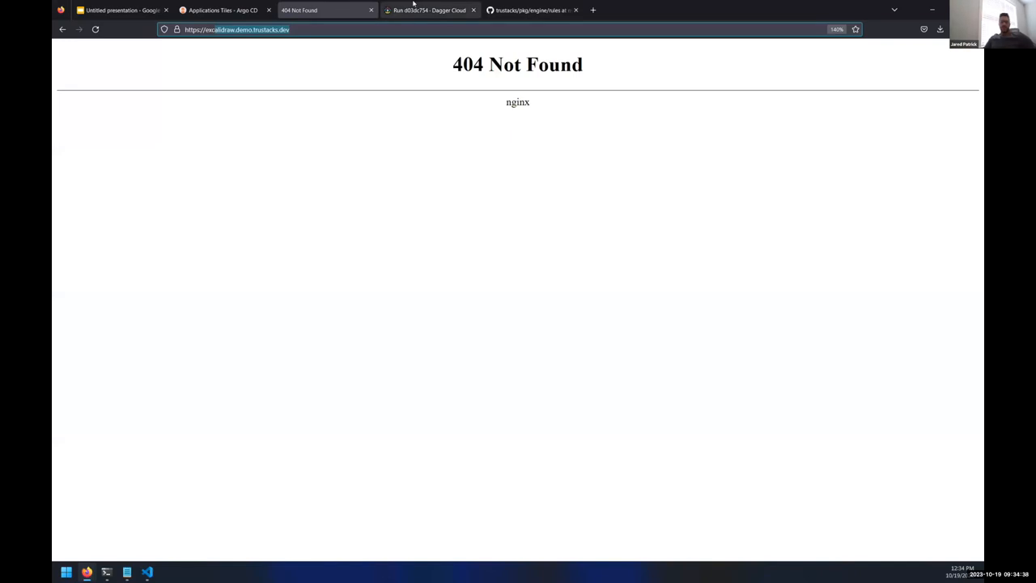
click(429, 9)
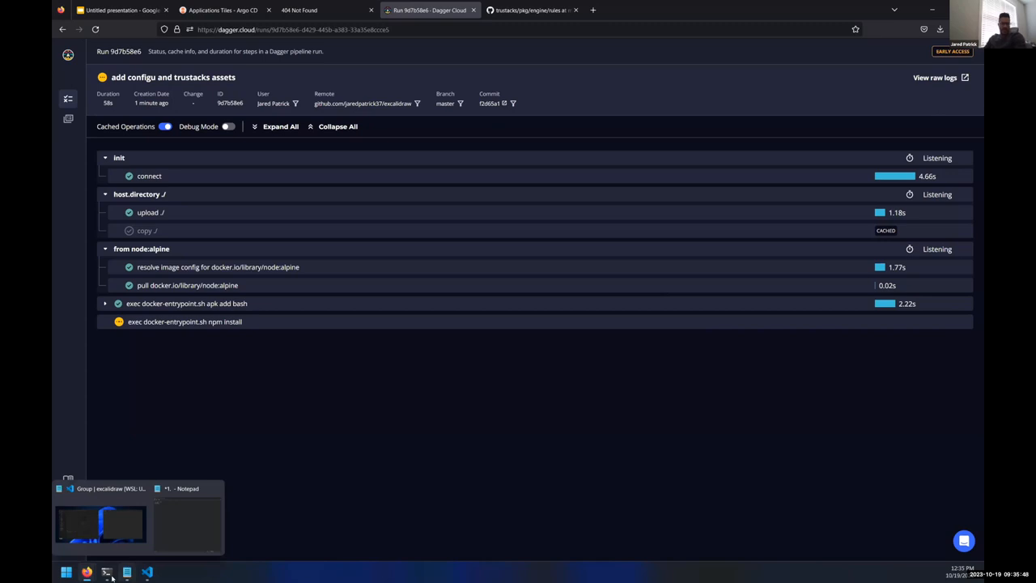
Step: Interrupt the running pipeline and print the current trustacks.plan
click(107, 573)
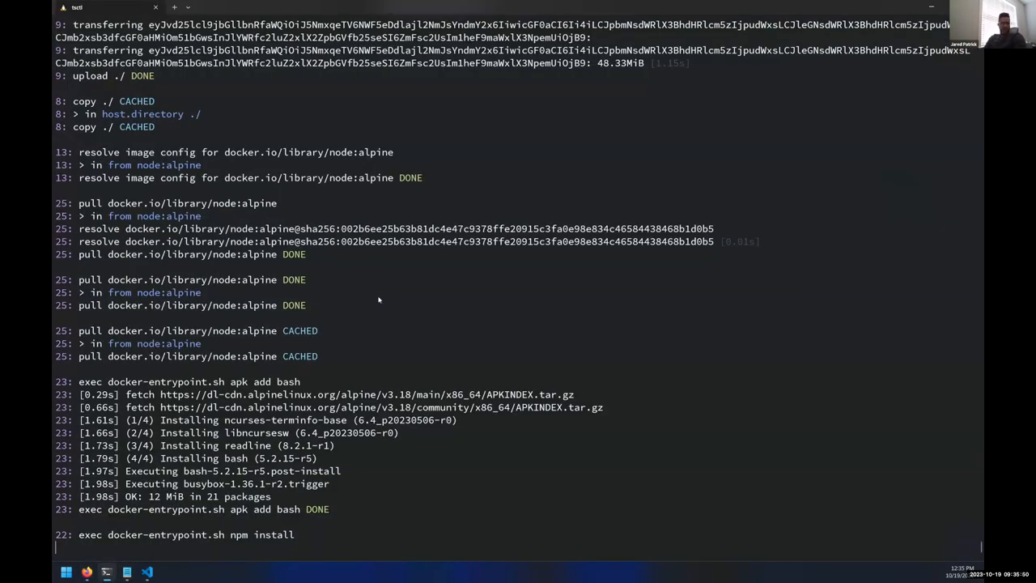
key(ctrl+c)
text(ls)
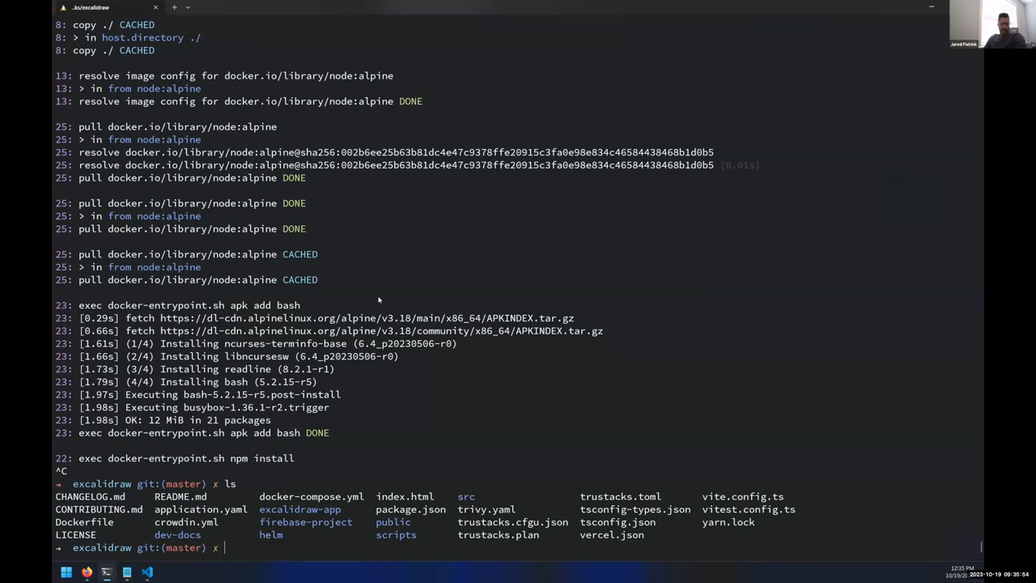
text(cat trustacks.plan)
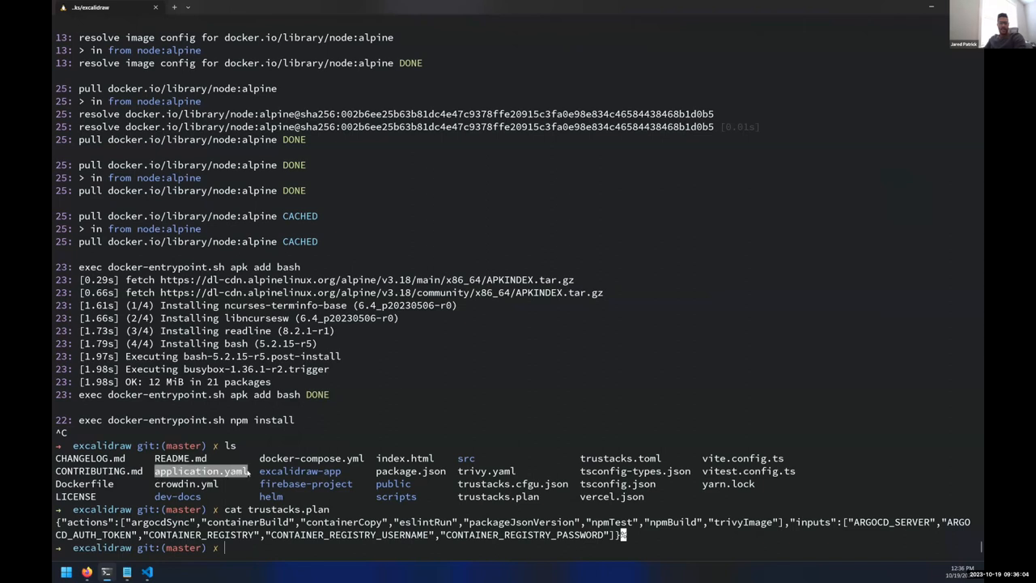
mouse_move(288, 473)
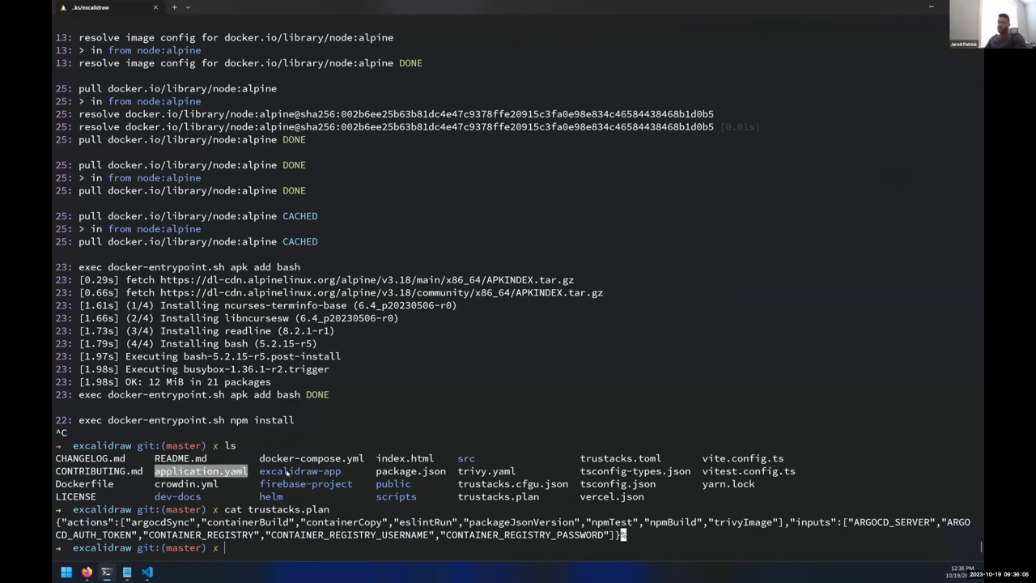
Step: Review application.yaml in vi, then regenerate the plan with tsctl plan, now without argocdSync
text(vi application.yaml)
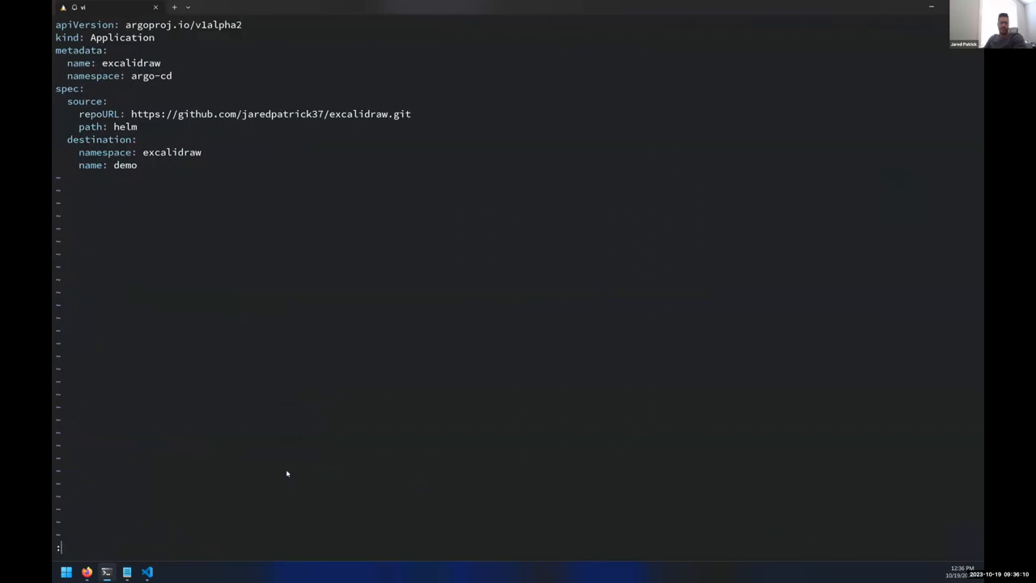
text(:wq)
text(tsctl)
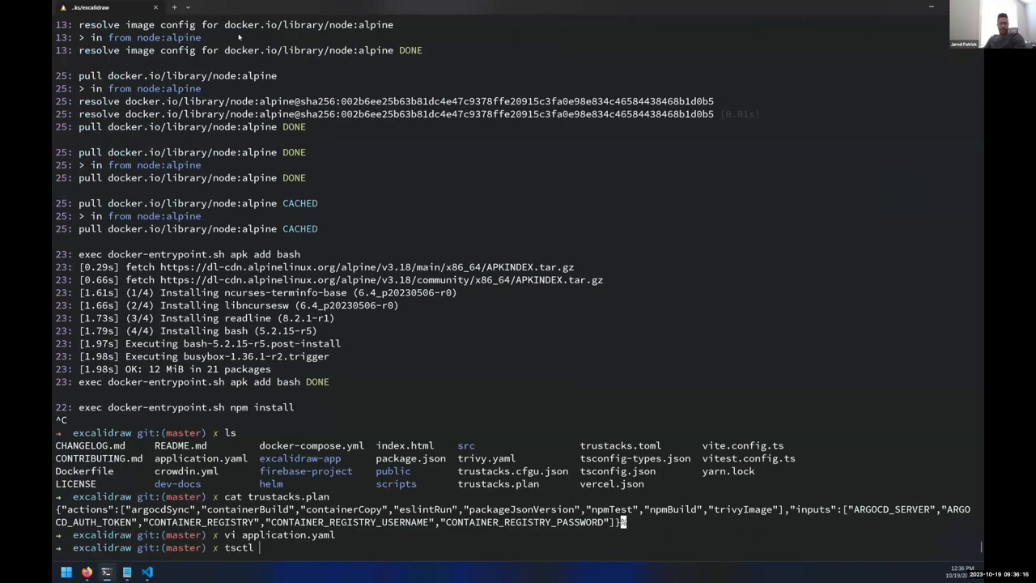
text(plan)
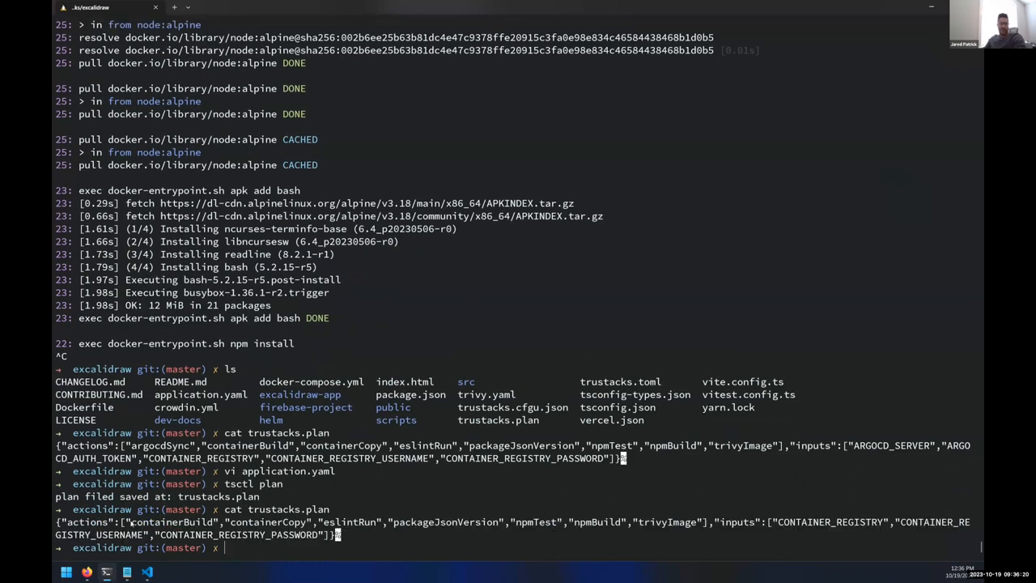
double_click(171, 521)
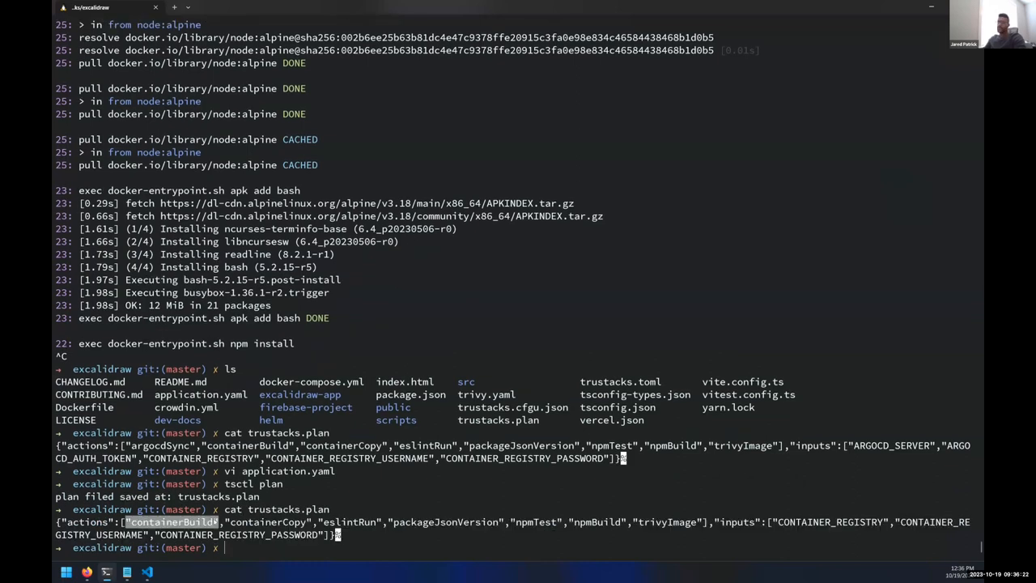